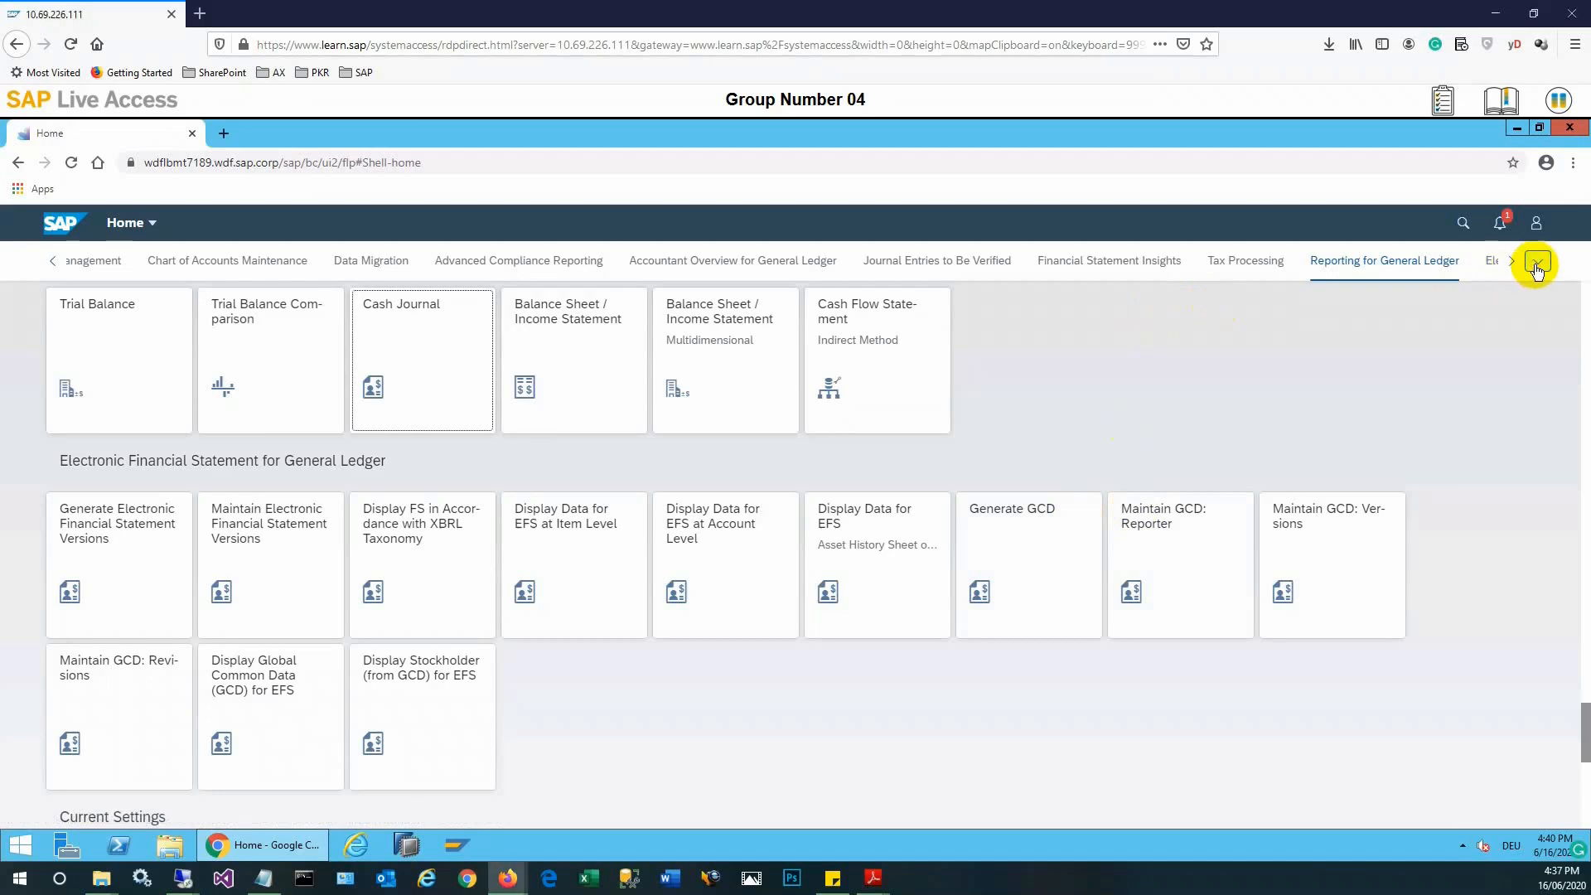
Jump to the Analytics for General Ledger group from the group overflow list
{"action": "left_click", "coordinate": [1536, 260]}
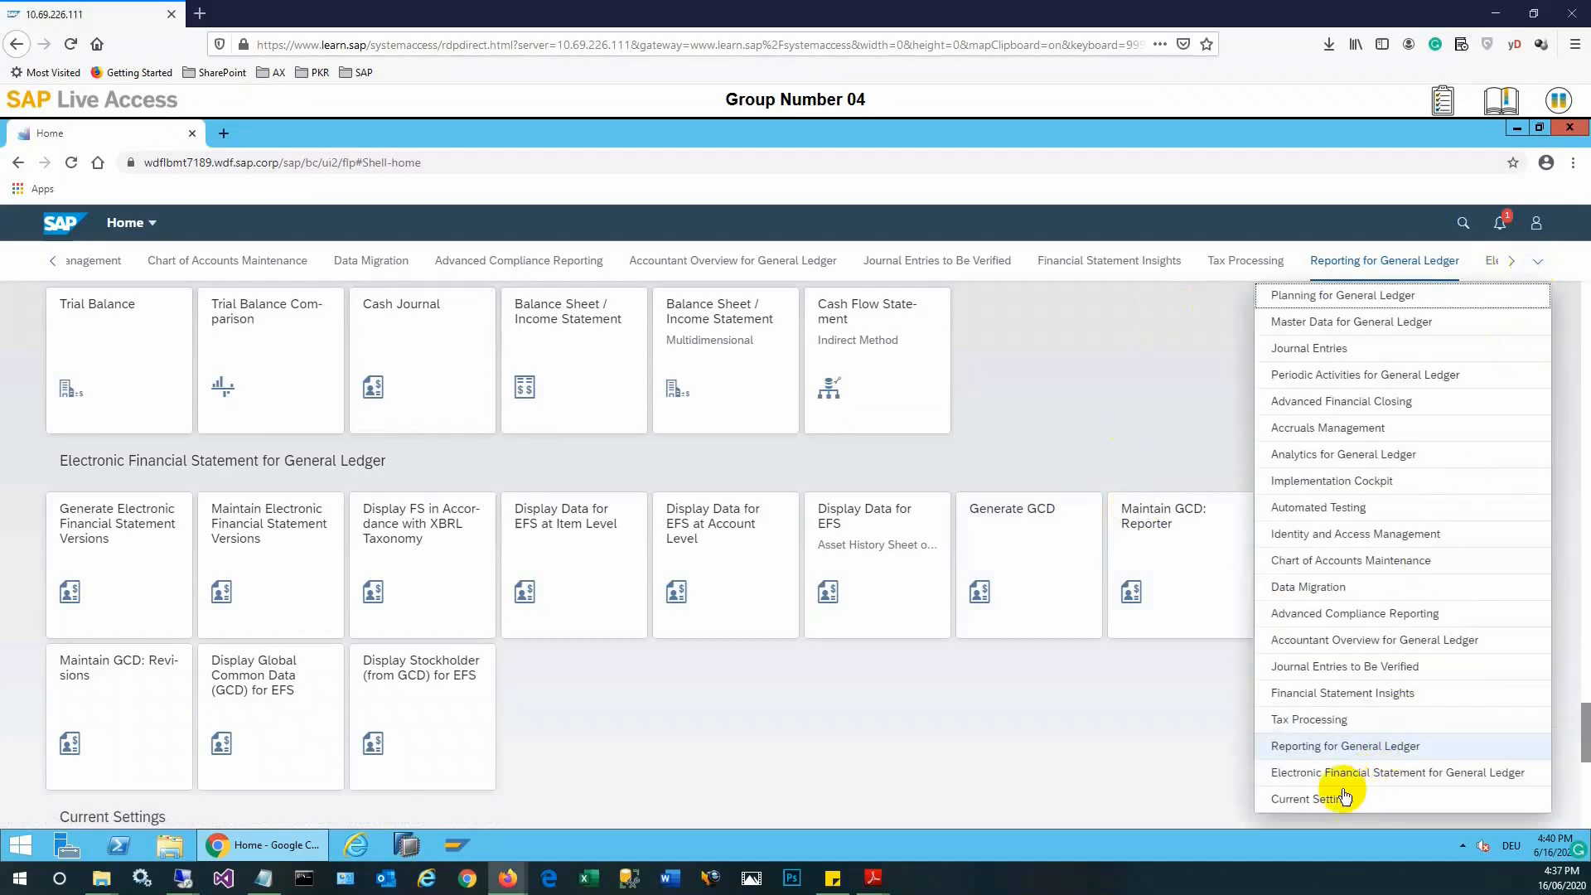
{"action": "mouse_move", "coordinate": [1309, 631]}
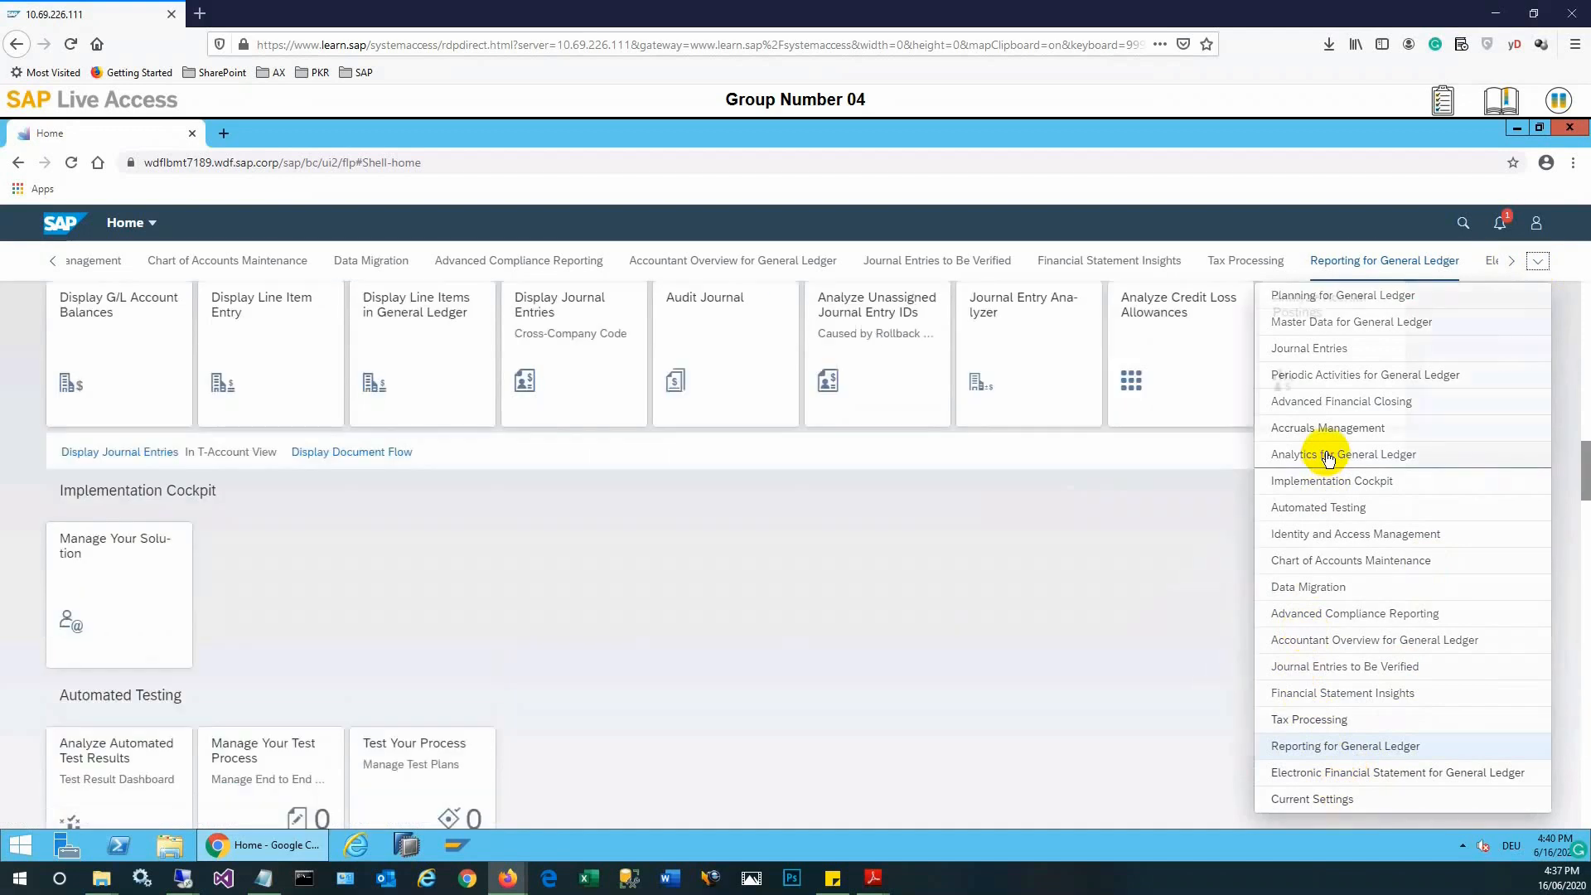
{"action": "left_click", "coordinate": [1340, 454]}
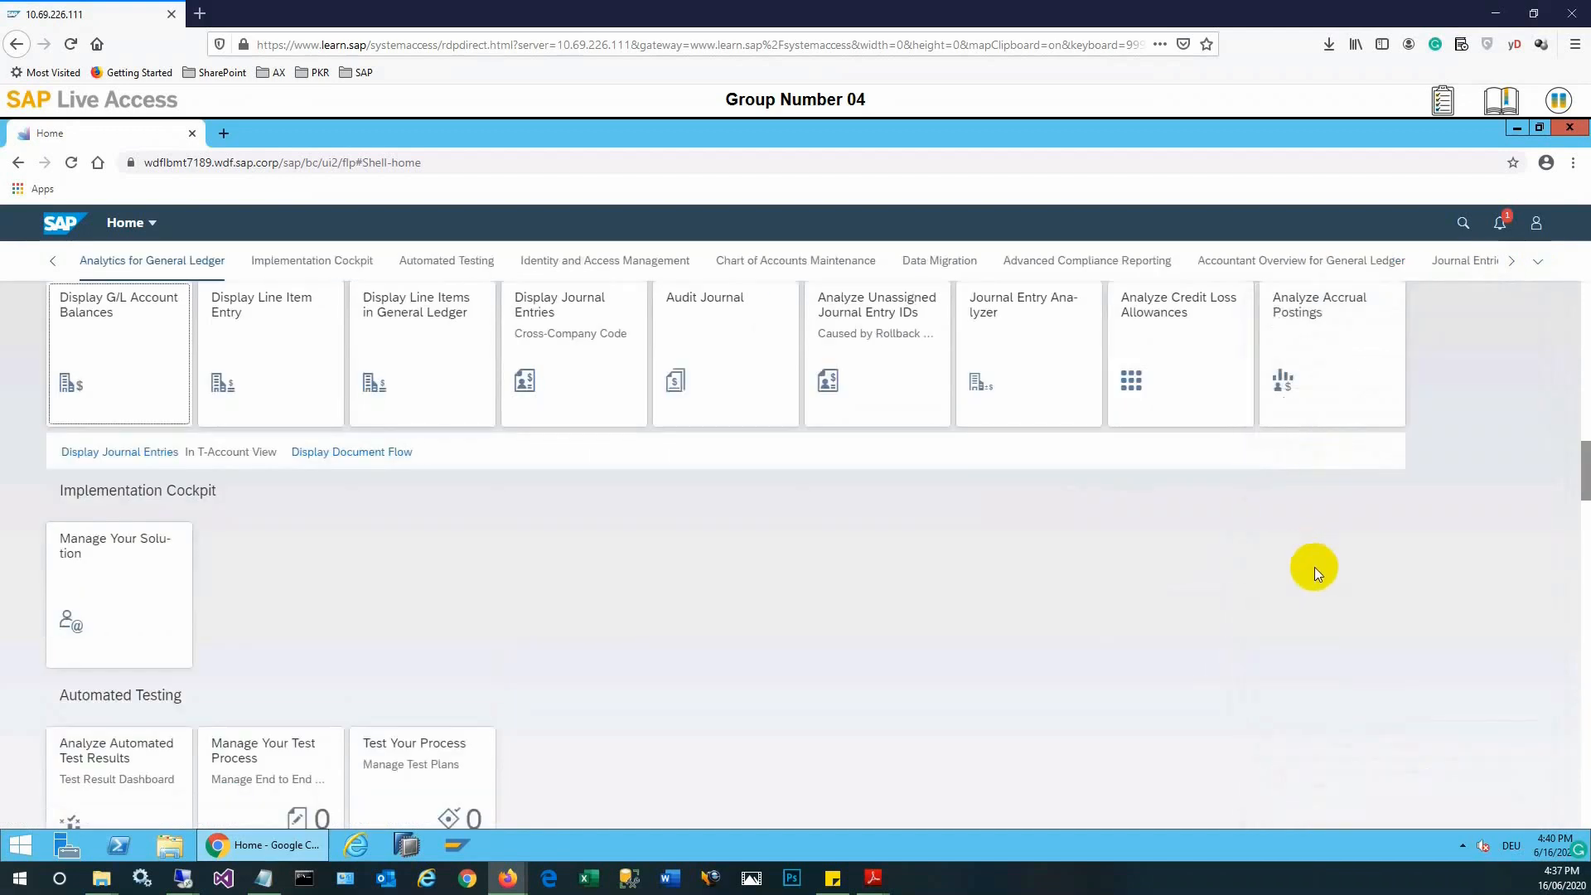
{"action": "mouse_move", "coordinate": [1307, 568]}
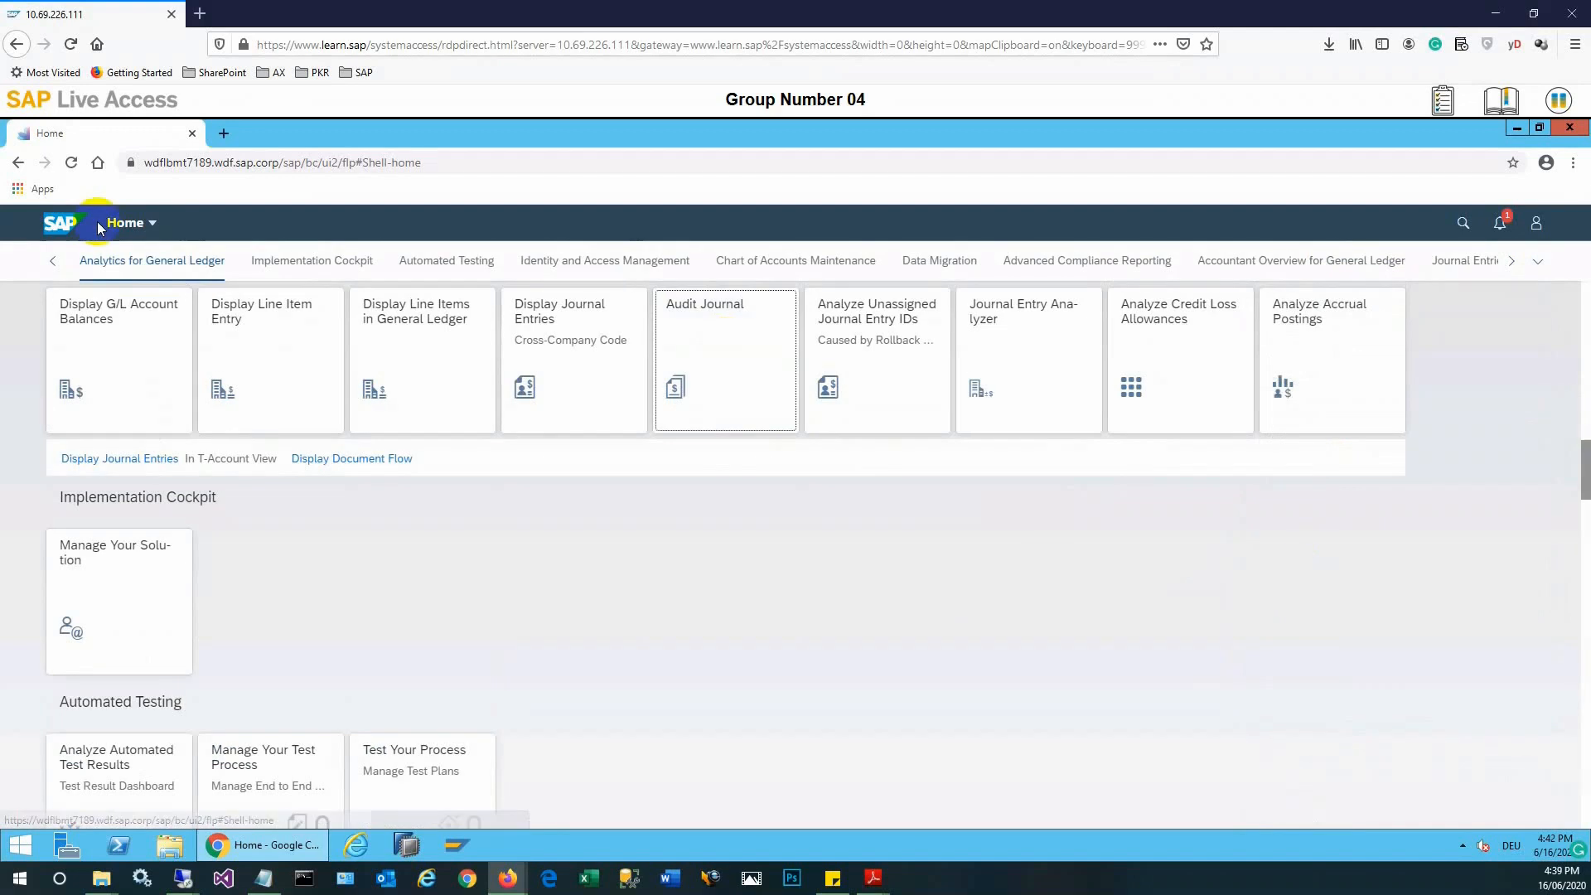
{"action": "mouse_move", "coordinate": [726, 359]}
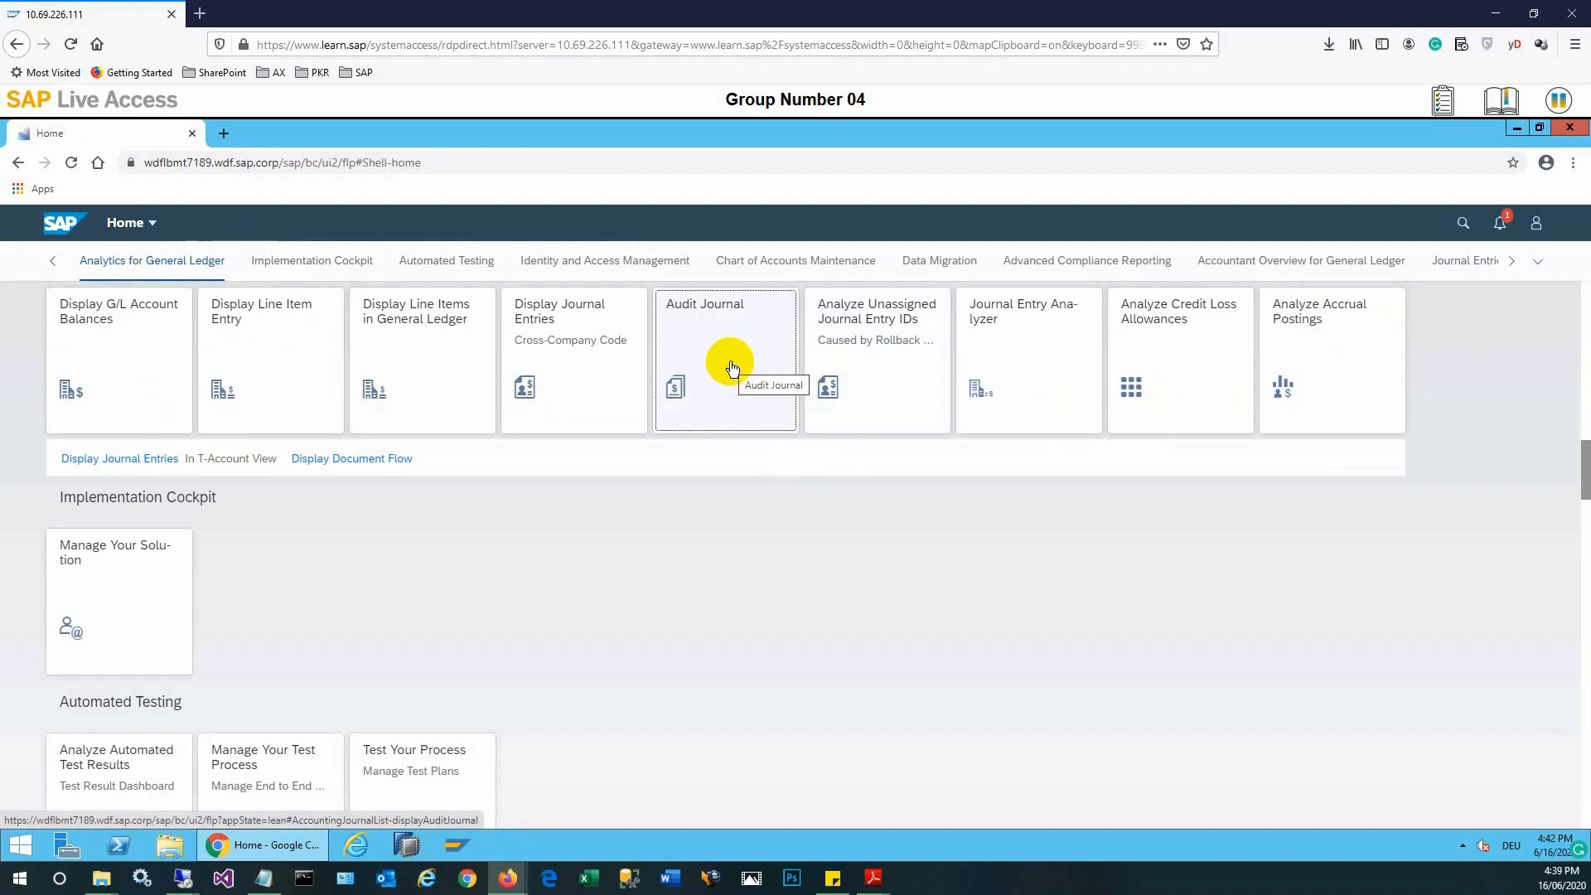
{"action": "mouse_move", "coordinate": [730, 368]}
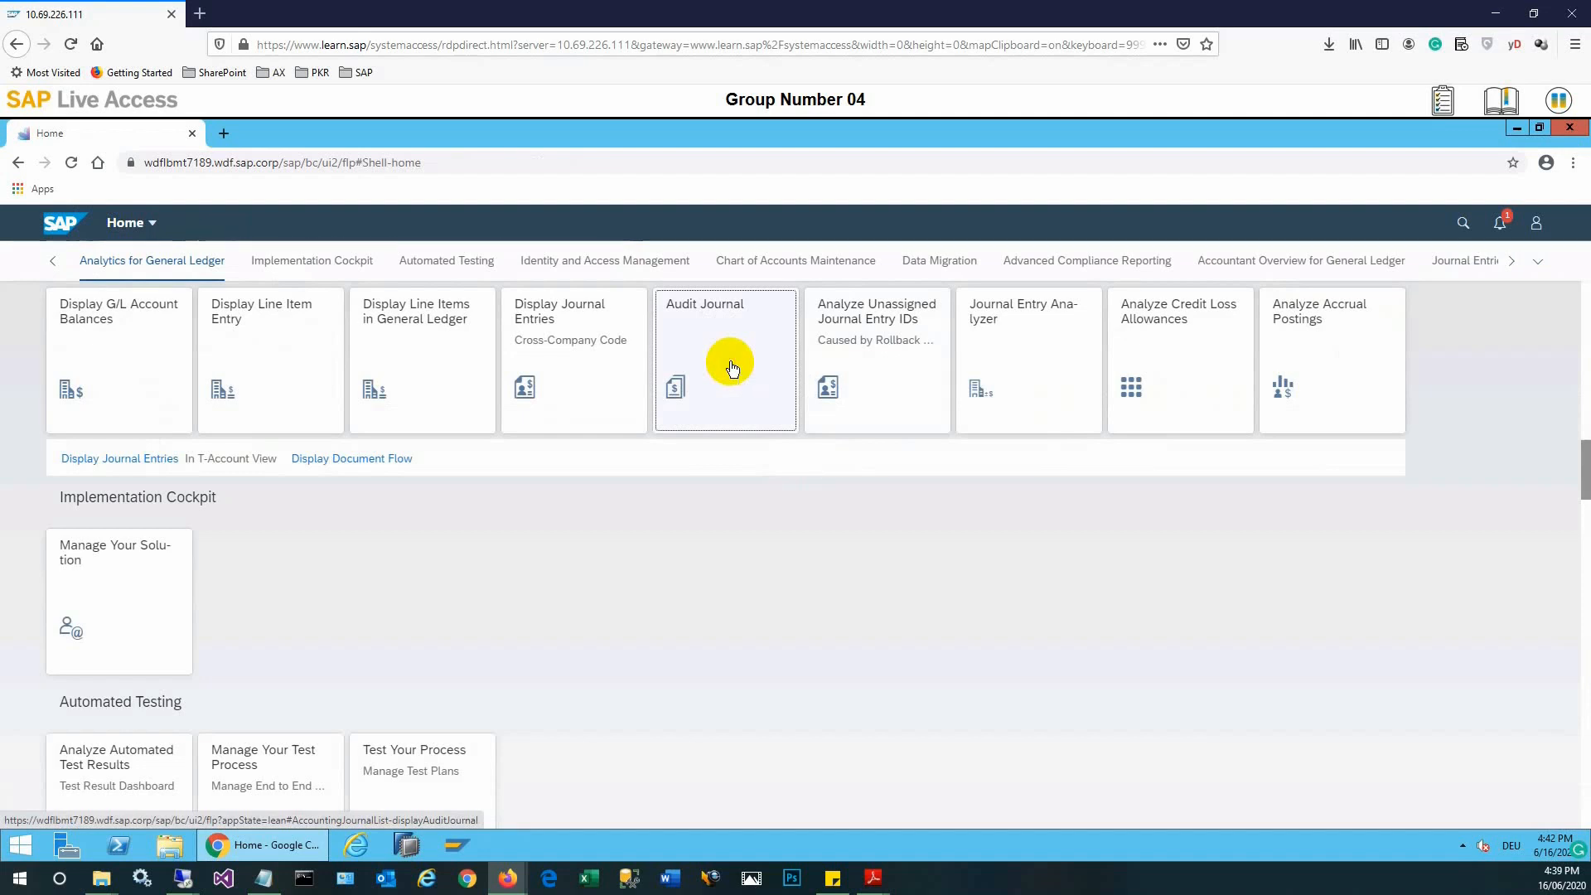
Launch the Audit Journal app and head for its journal entry changes view
{"action": "left_click", "coordinate": [724, 360]}
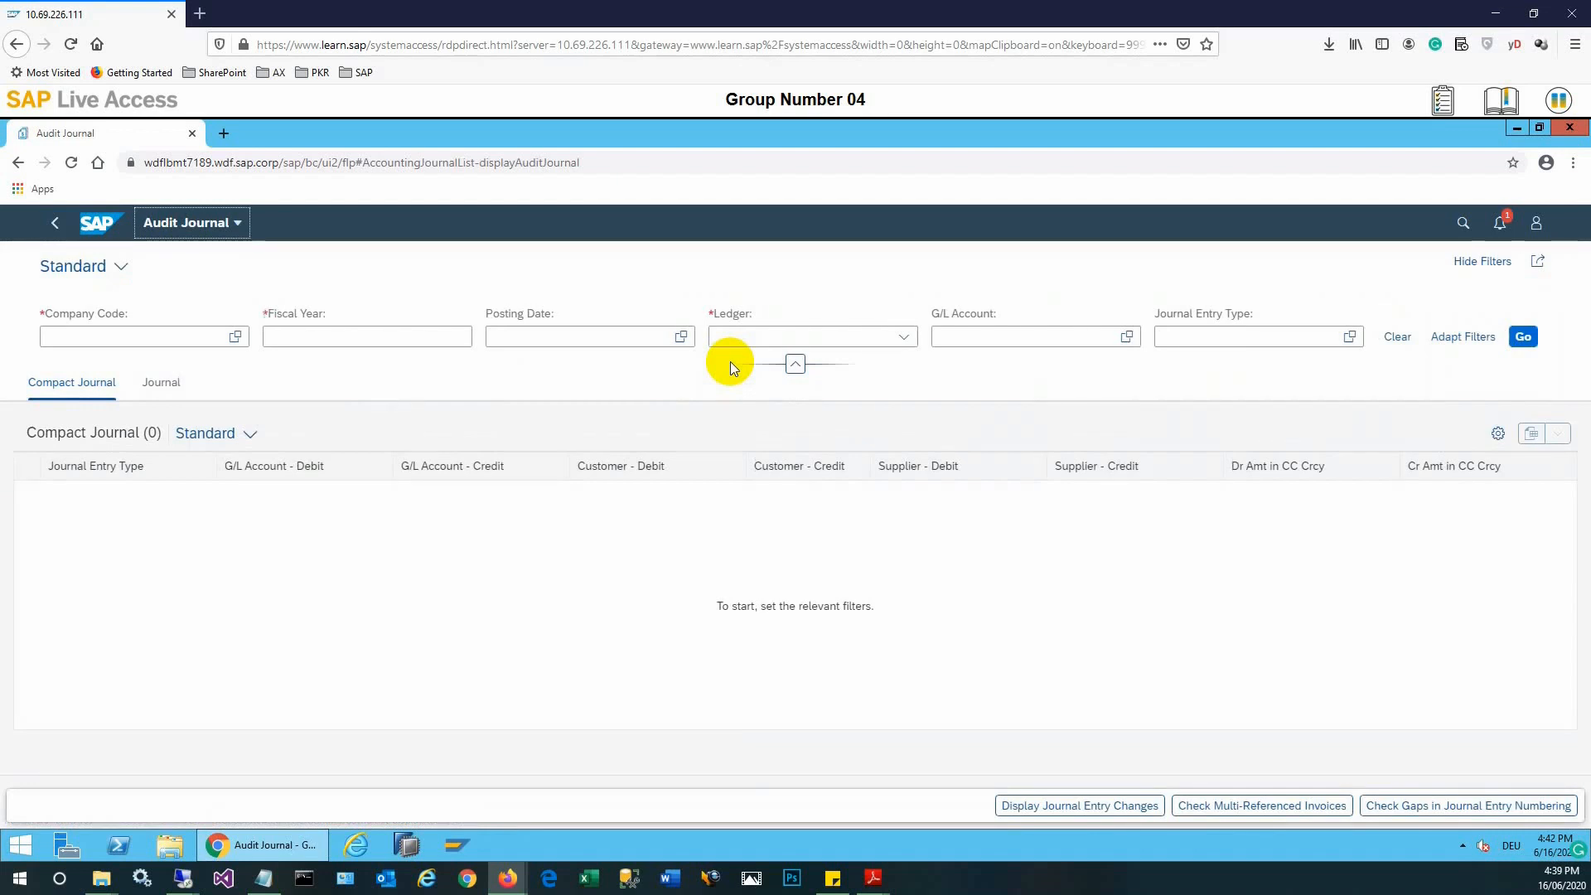
{"action": "mouse_move", "coordinate": [650, 383]}
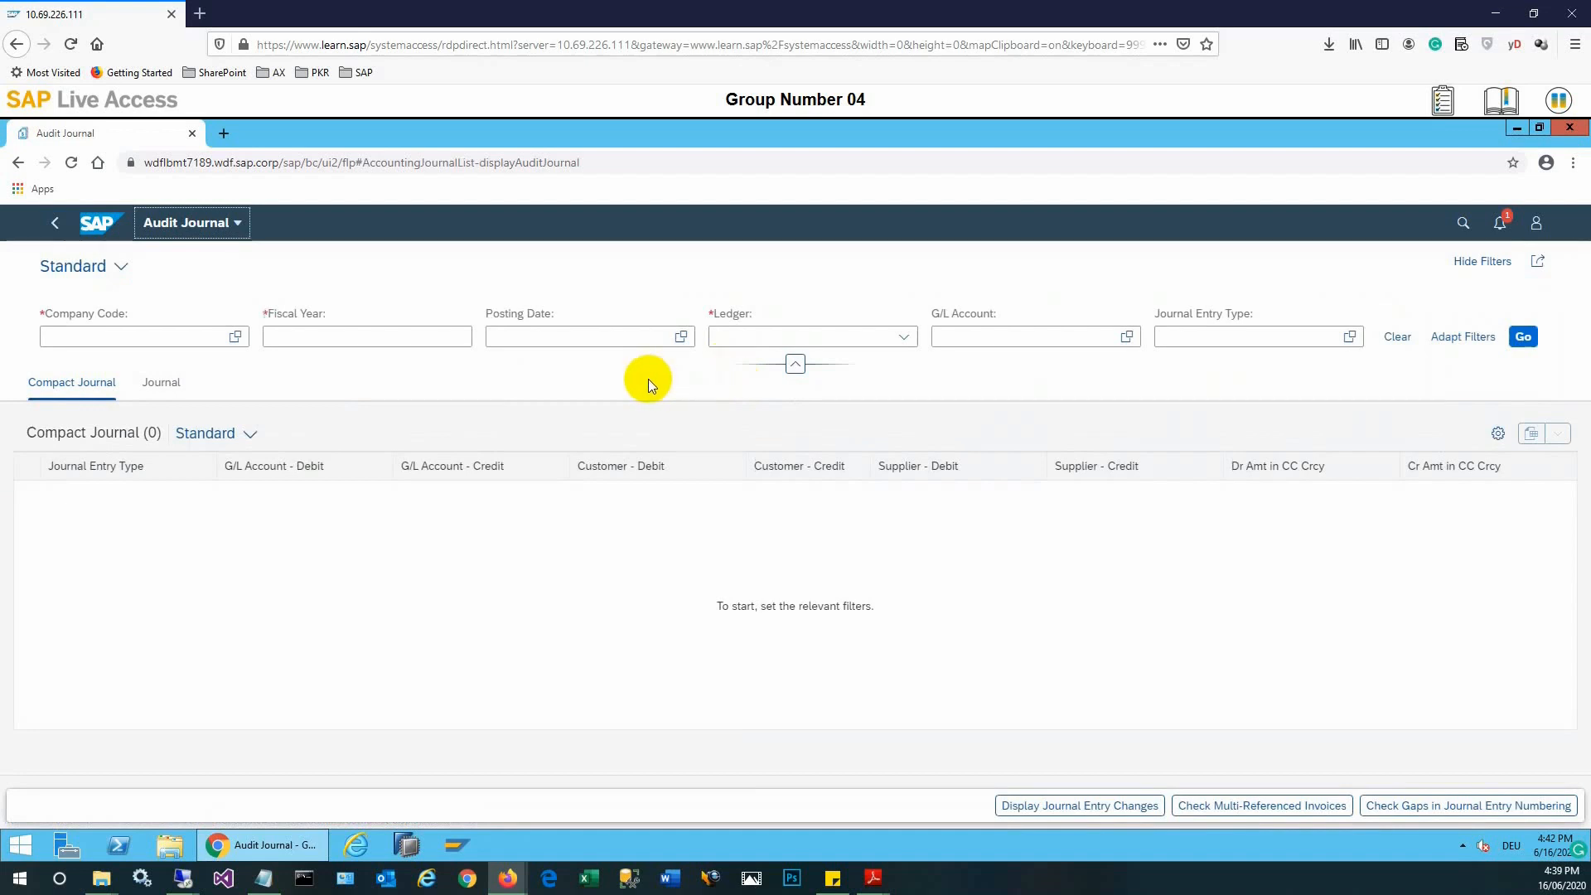
{"action": "mouse_move", "coordinate": [200, 281]}
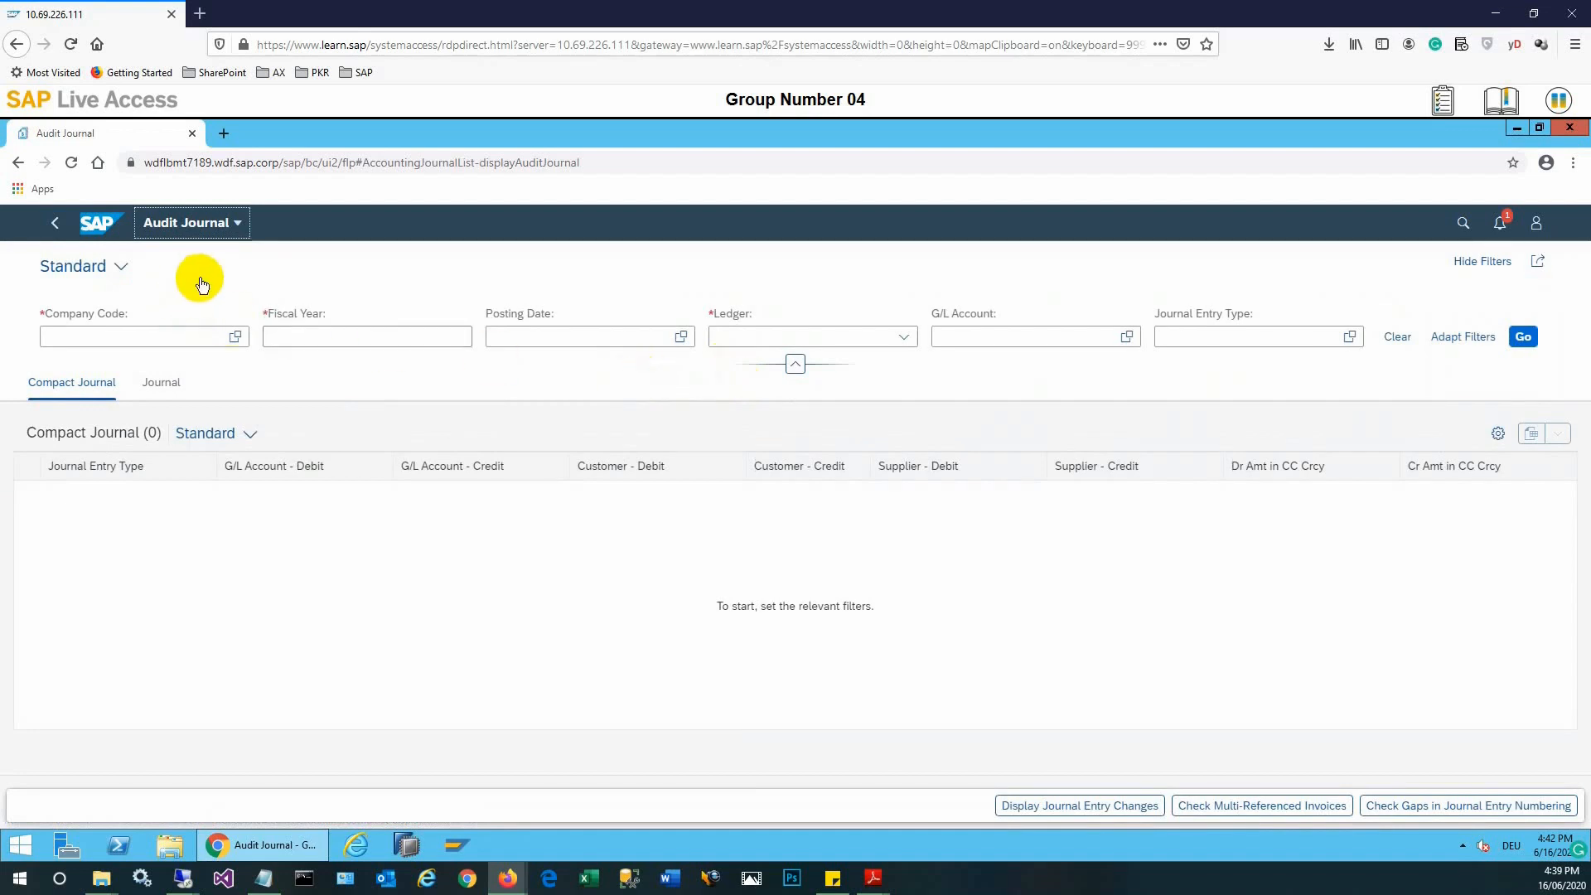
{"action": "mouse_move", "coordinate": [830, 398]}
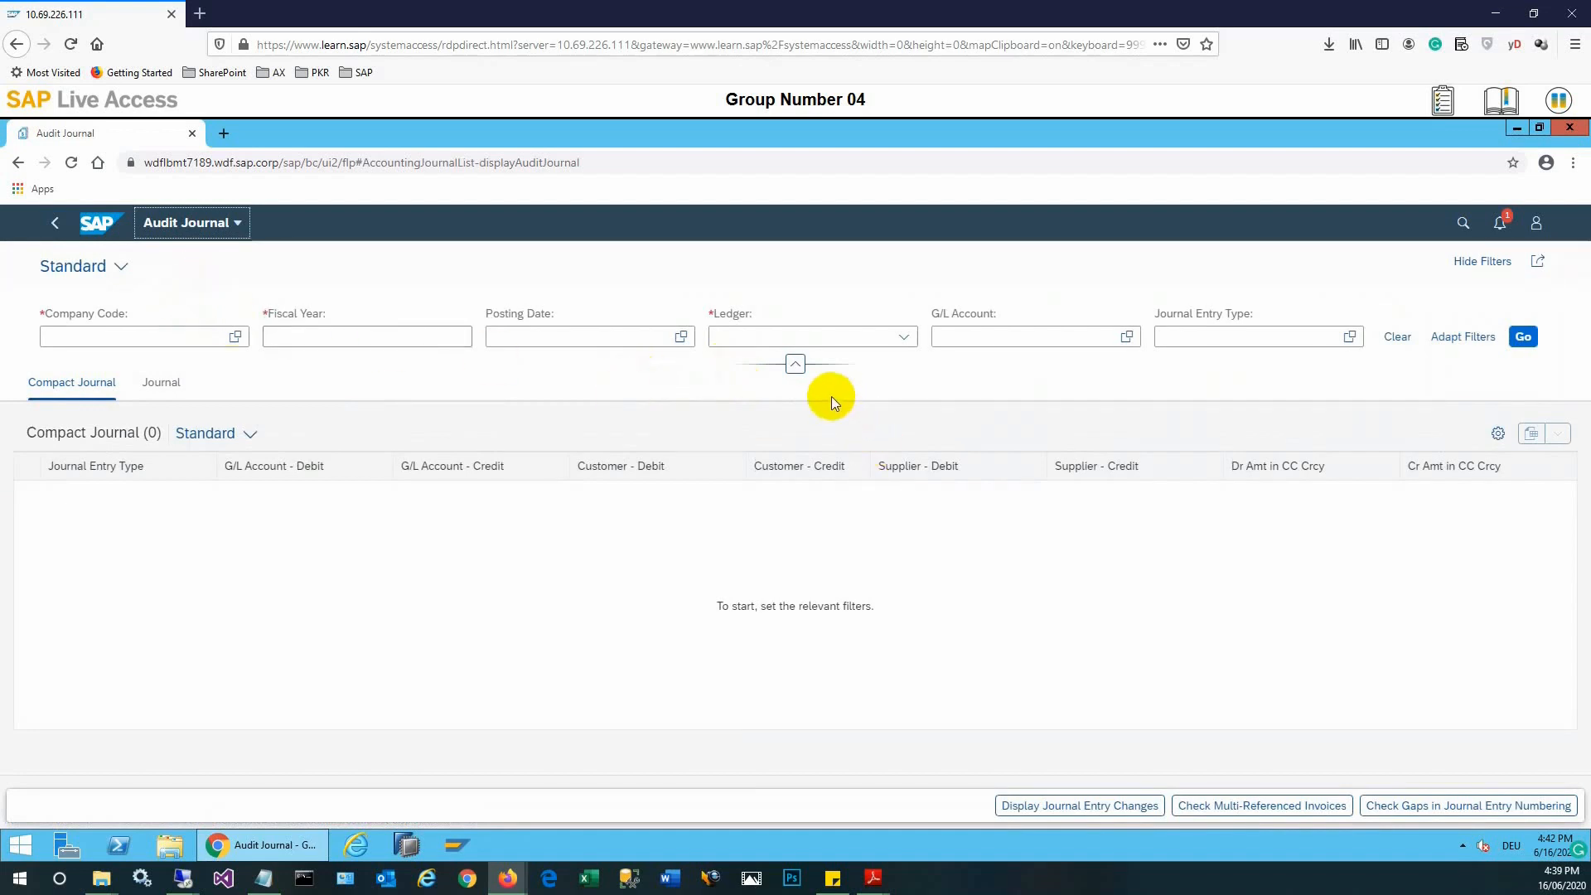
{"action": "mouse_move", "coordinate": [823, 396]}
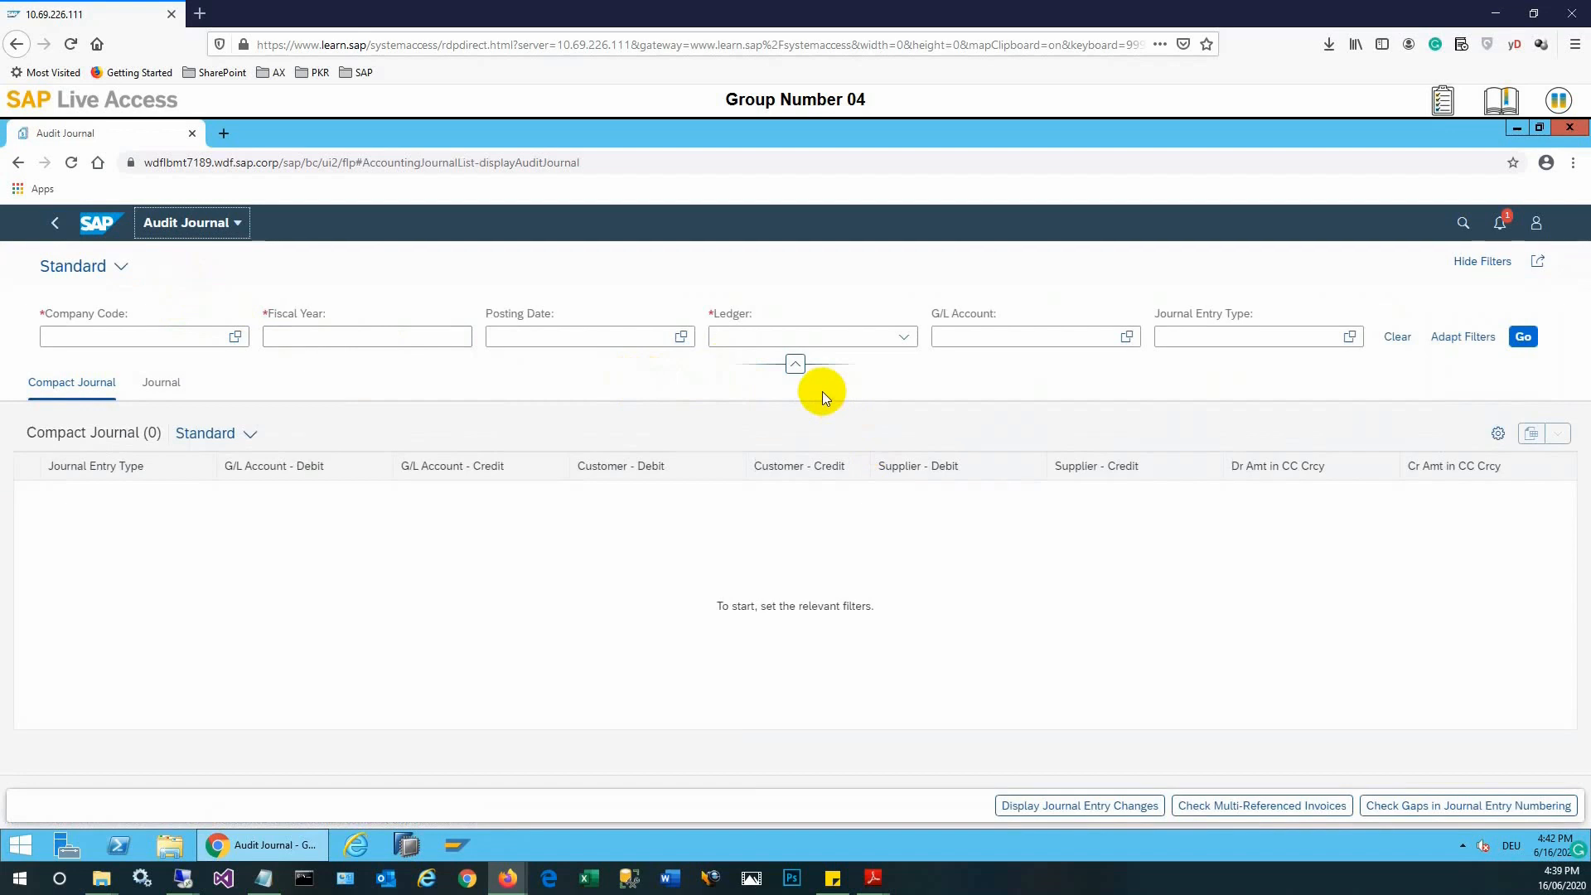
{"action": "mouse_move", "coordinate": [792, 396]}
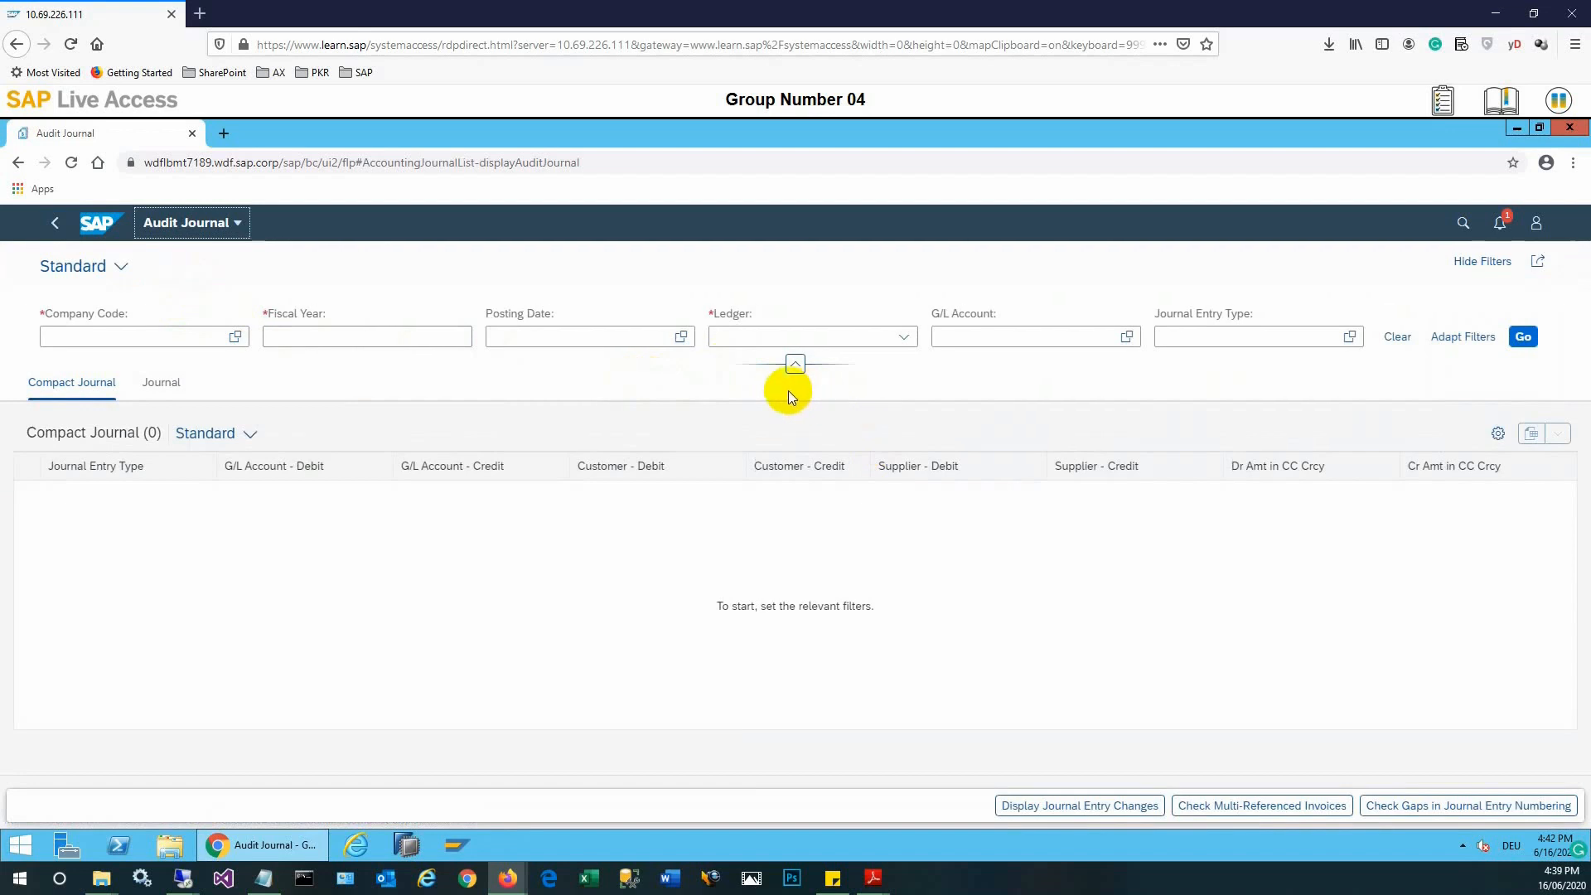
{"action": "mouse_move", "coordinate": [903, 566]}
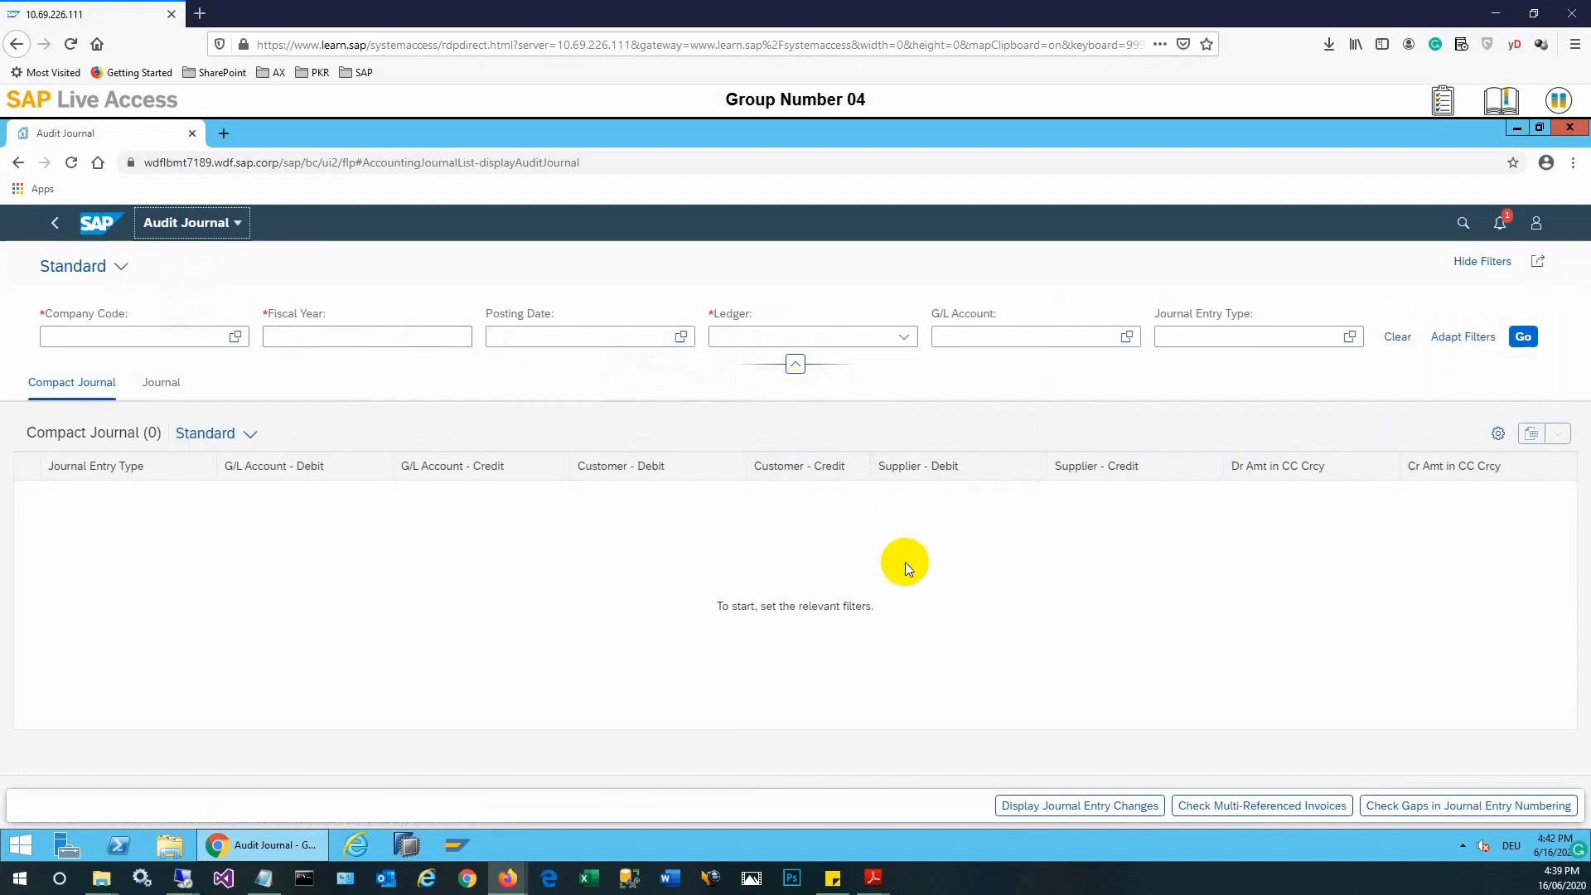
{"action": "left_click", "coordinate": [1079, 806]}
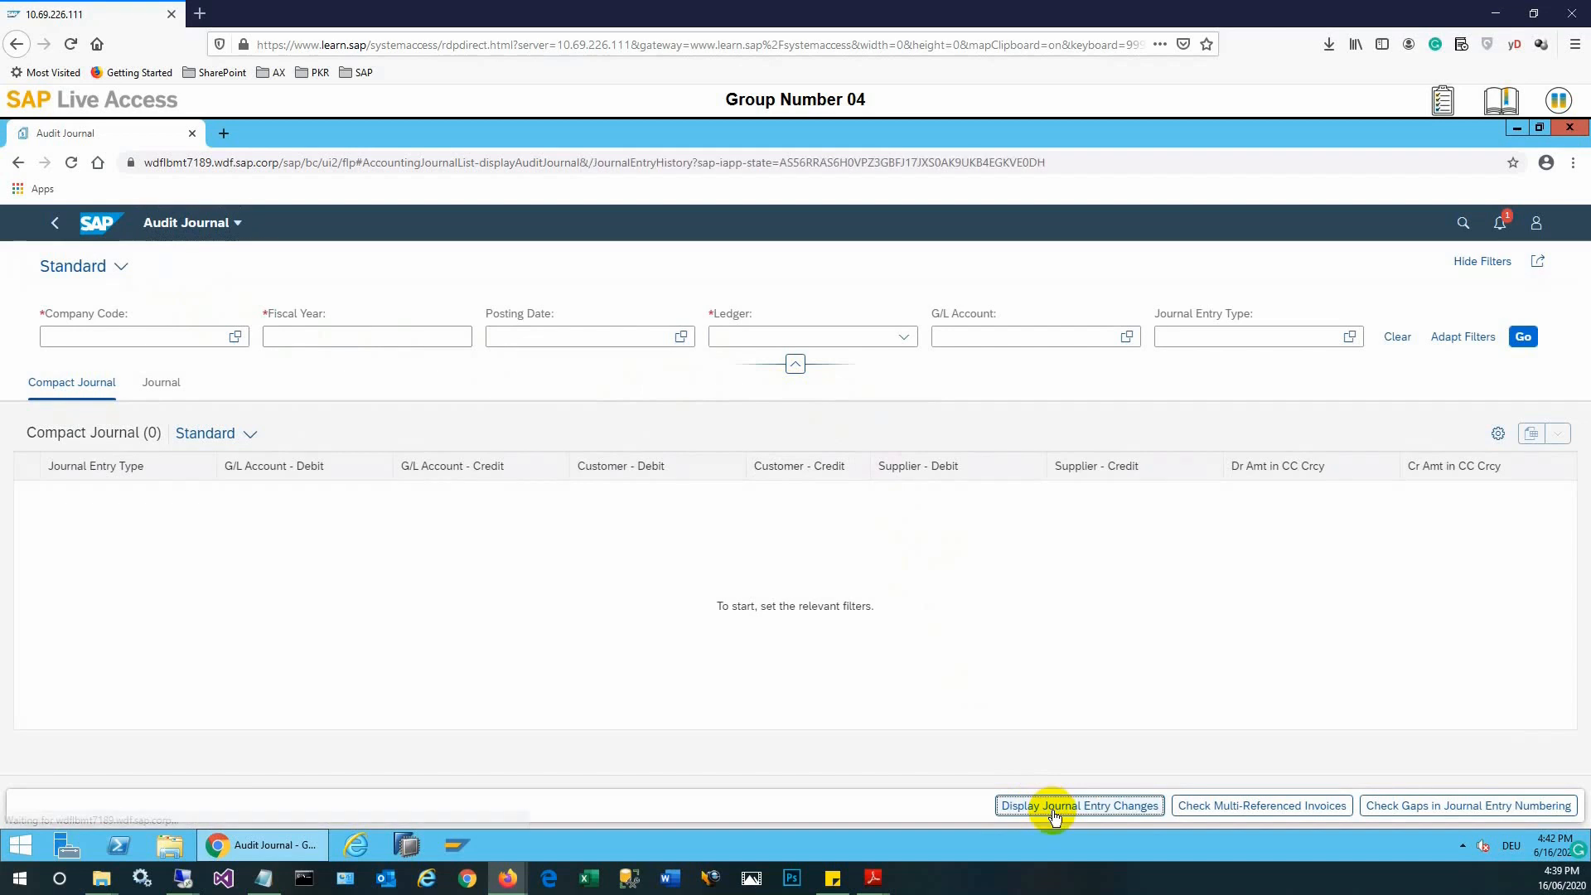
Filter Display Journal Entry Changes to company code 1010 and fiscal year 2020
{"action": "left_click", "coordinate": [1077, 805]}
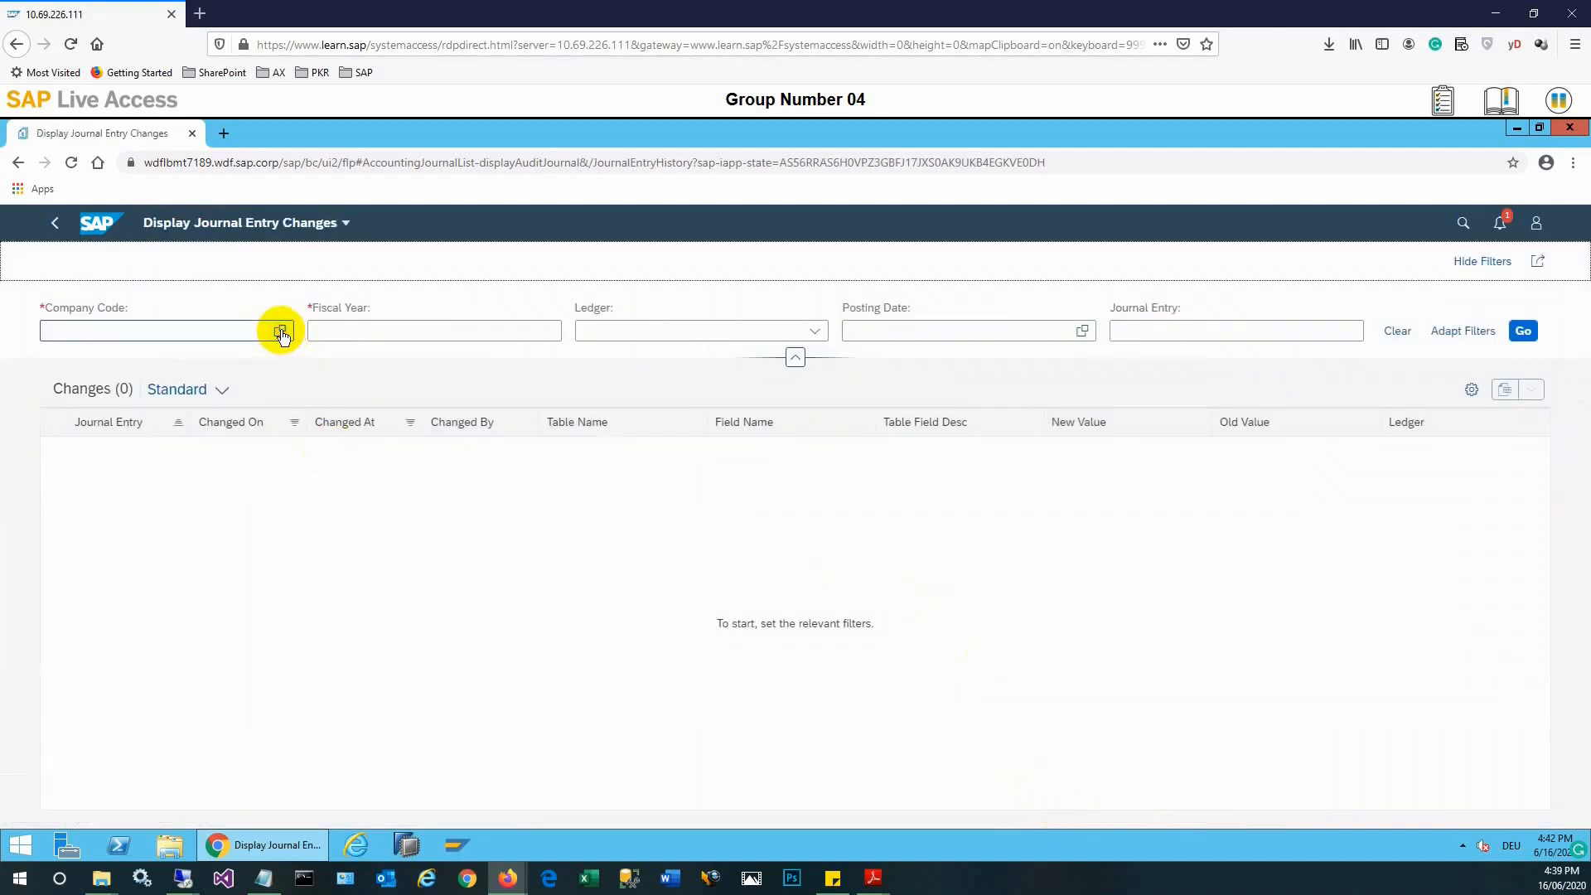
{"action": "left_click", "coordinate": [281, 332]}
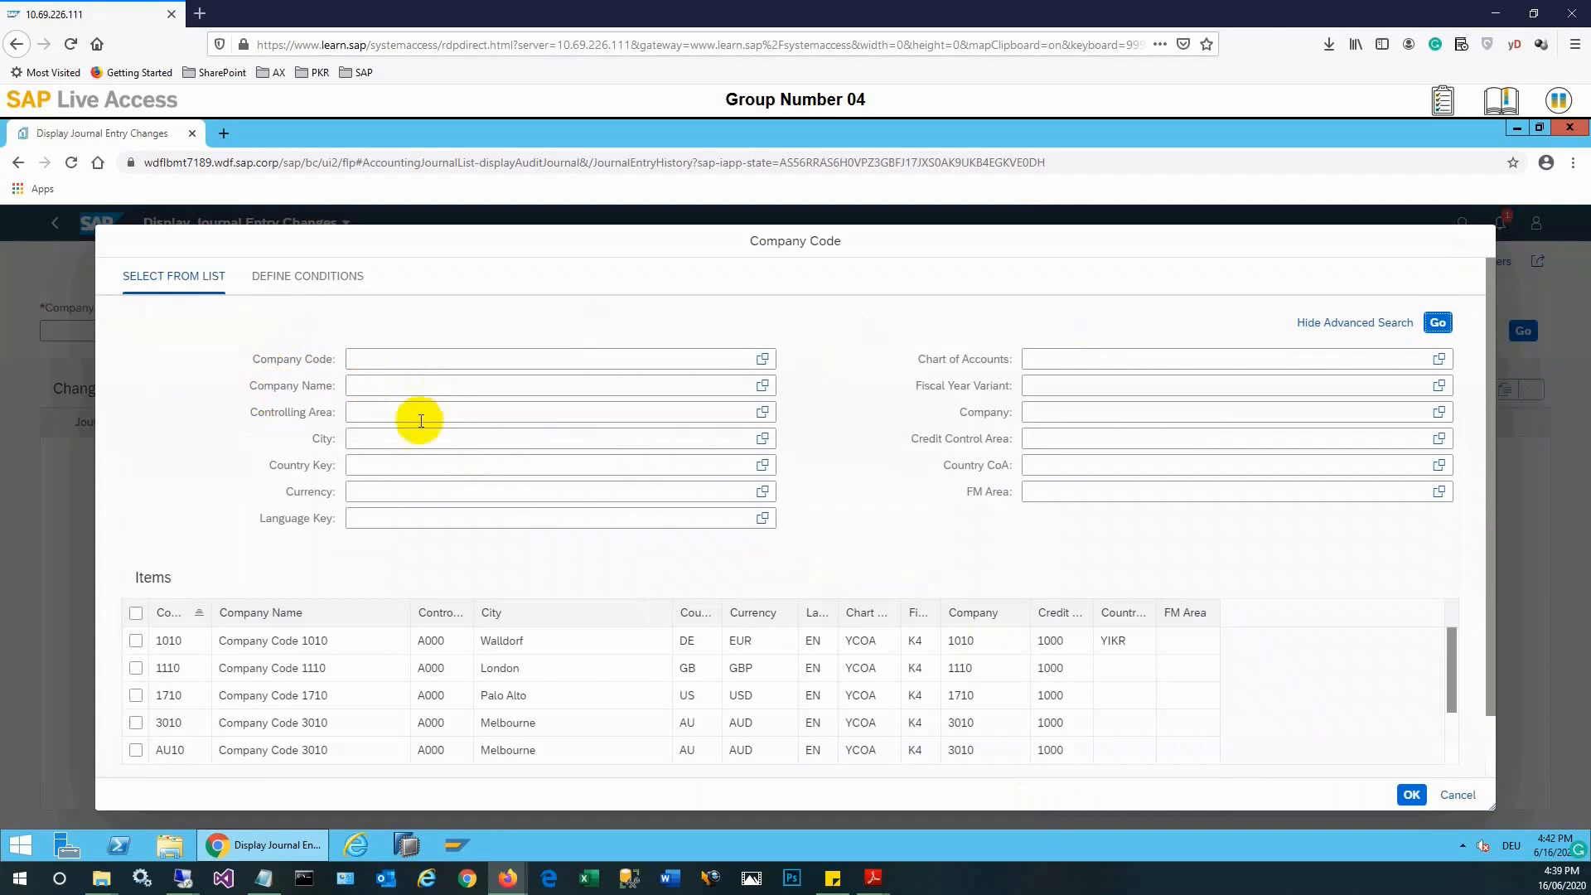
{"action": "left_click", "coordinate": [136, 639]}
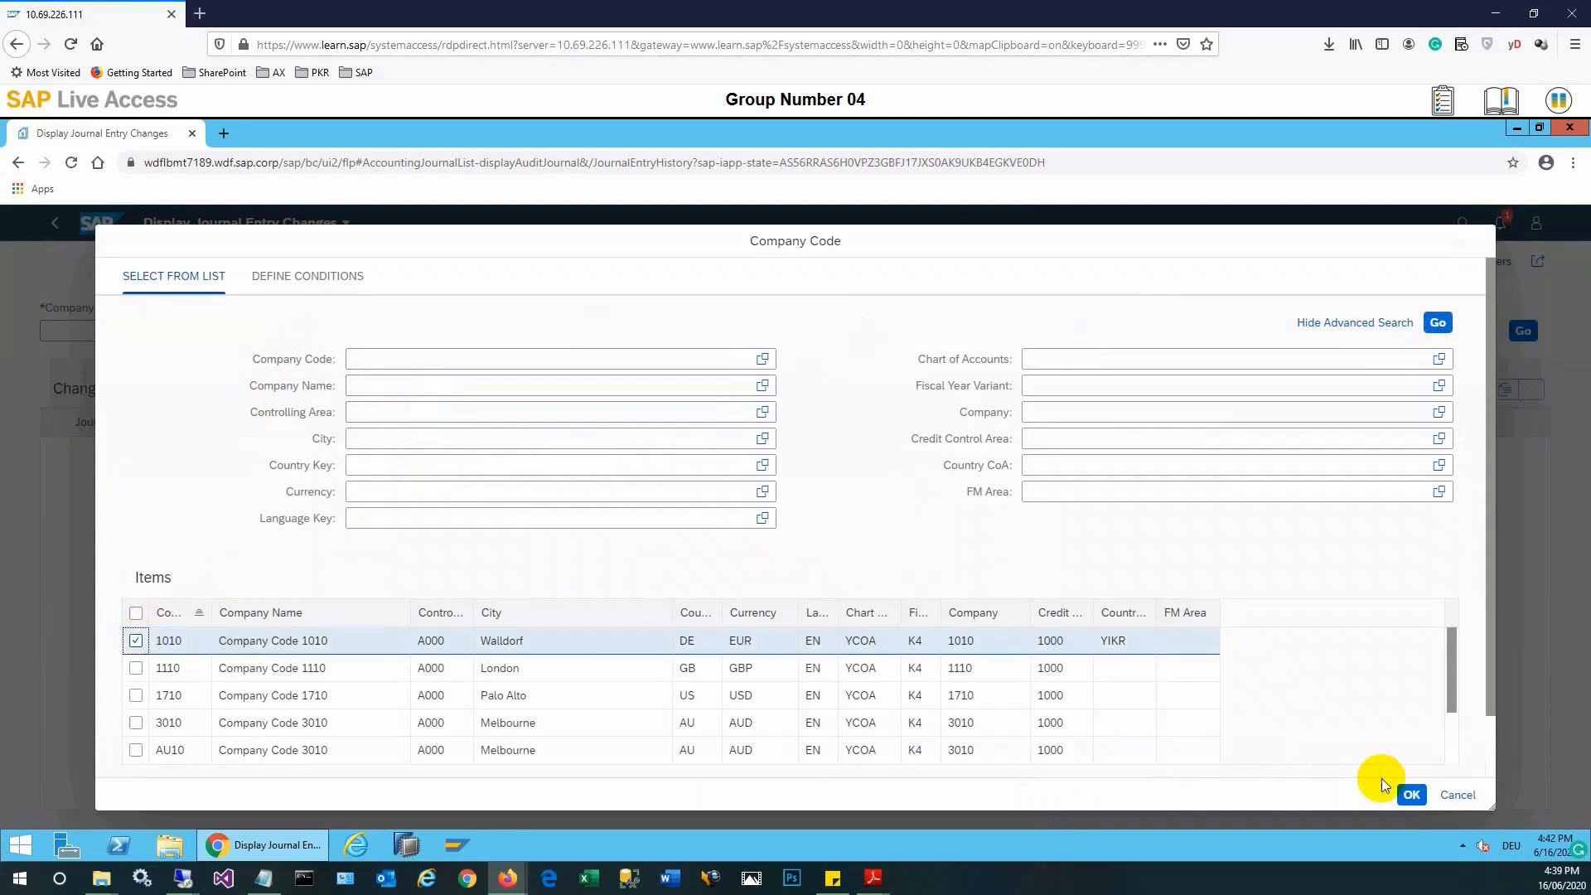
{"action": "left_click", "coordinate": [1410, 794]}
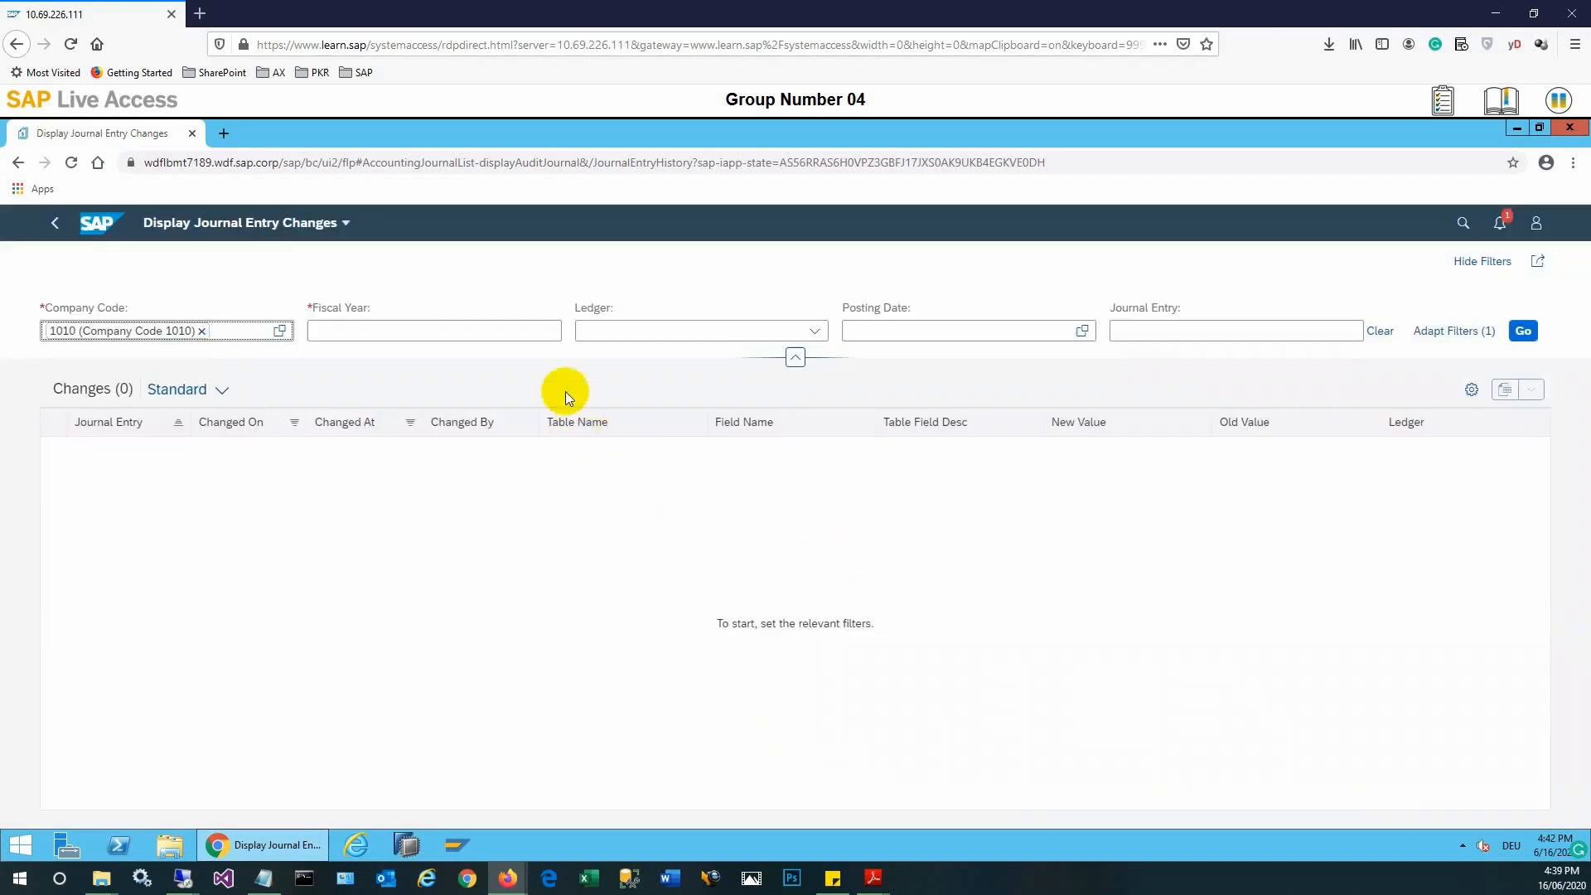
{"action": "left_click", "coordinate": [432, 330]}
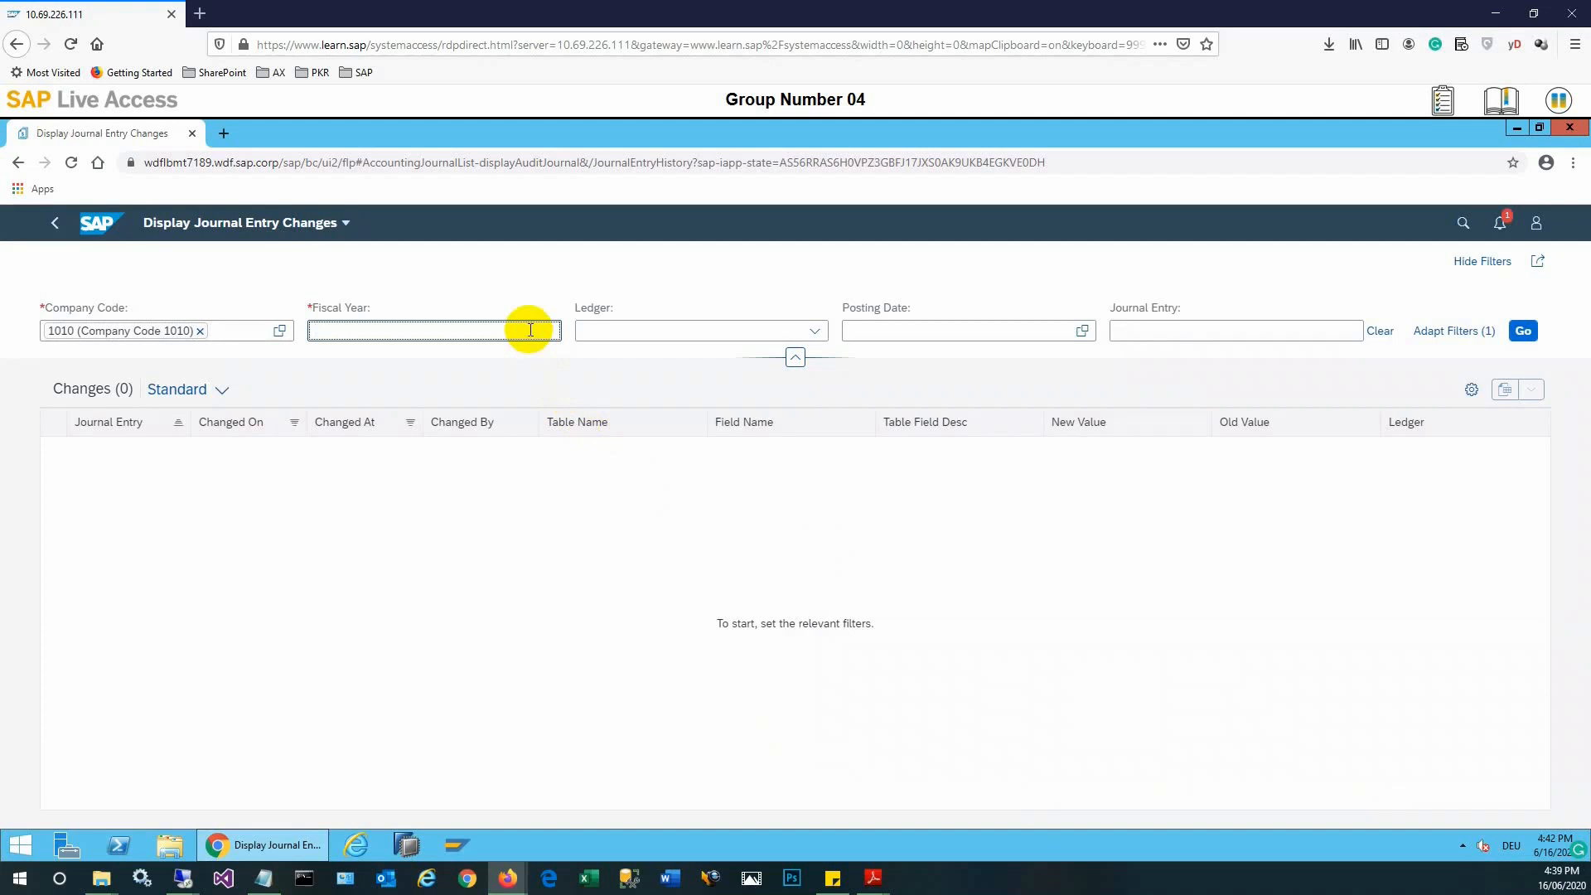
{"action": "type", "text": "2020"}
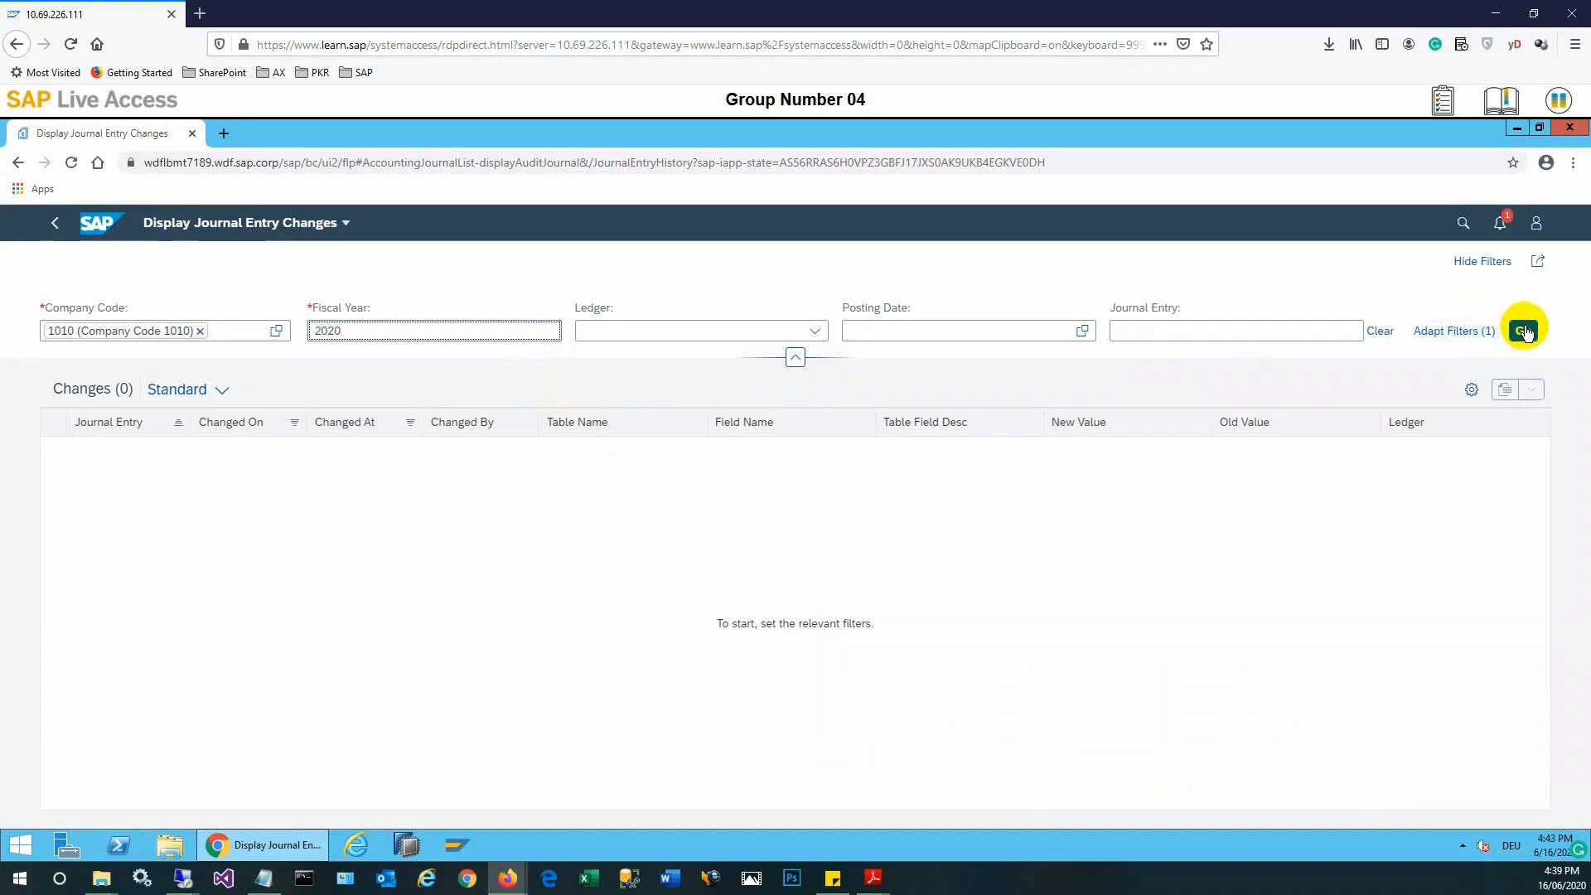
Run the query to list the four changes, then return to the launchpad home
{"action": "left_click", "coordinate": [1525, 331]}
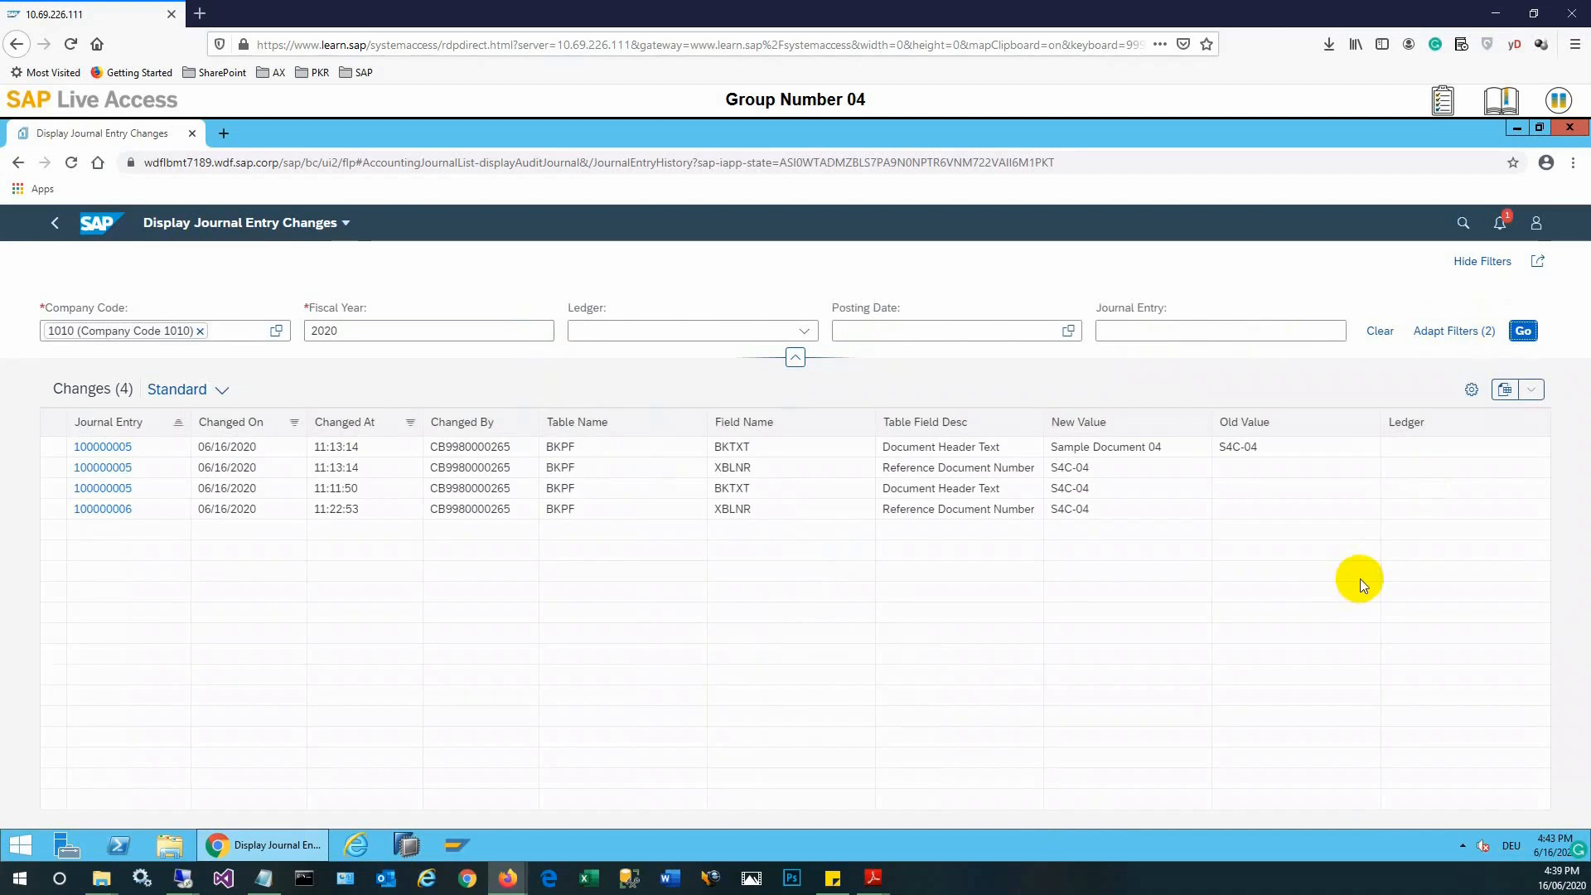
{"action": "mouse_move", "coordinate": [1283, 578]}
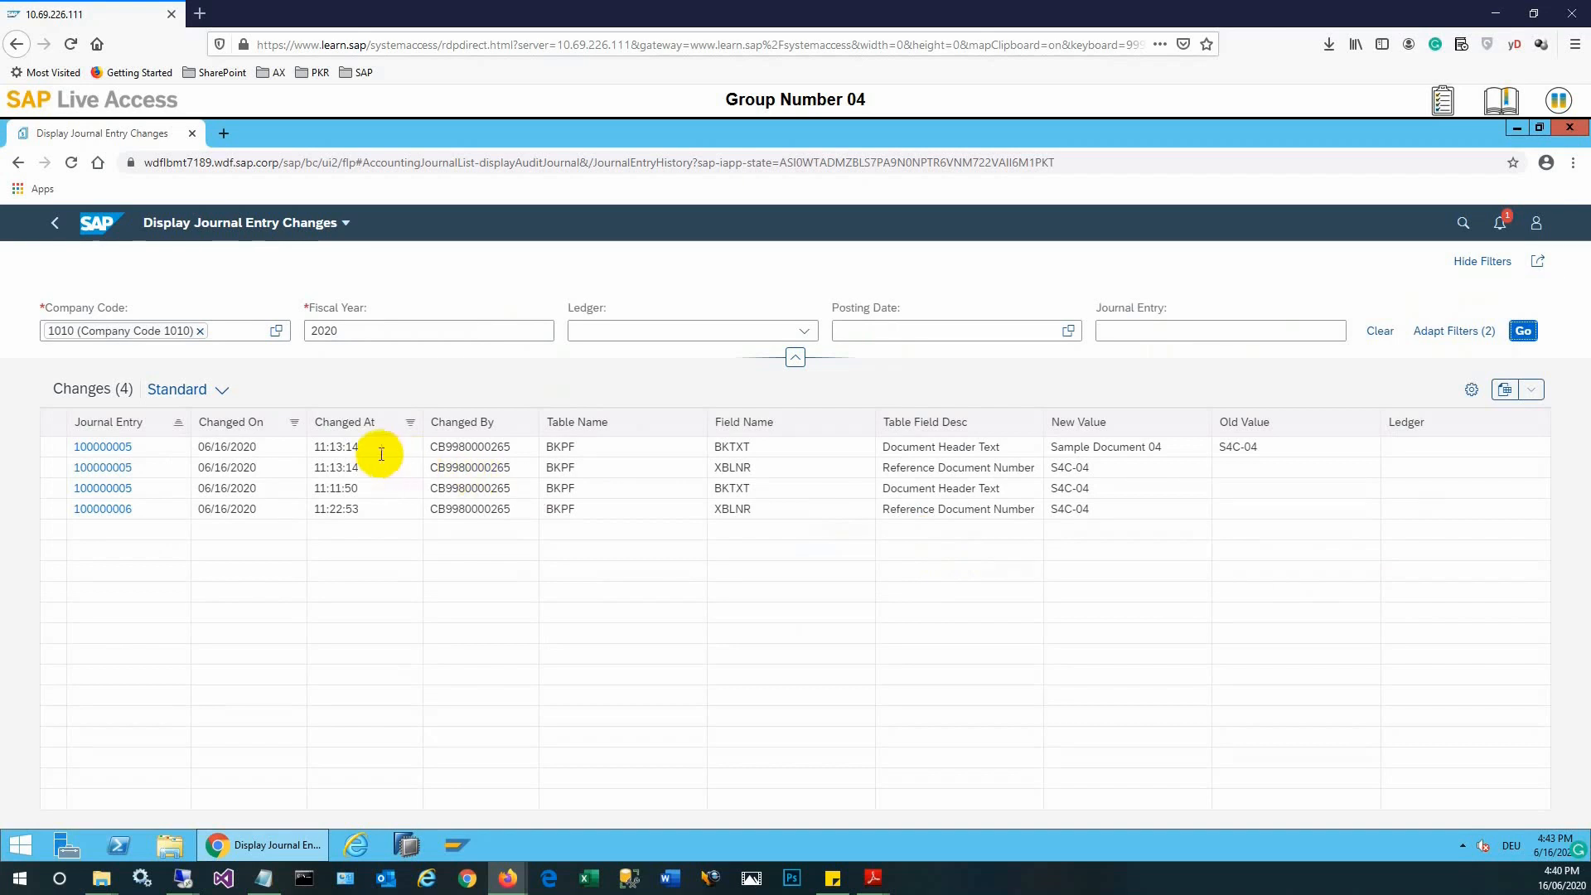
{"action": "mouse_move", "coordinate": [120, 270]}
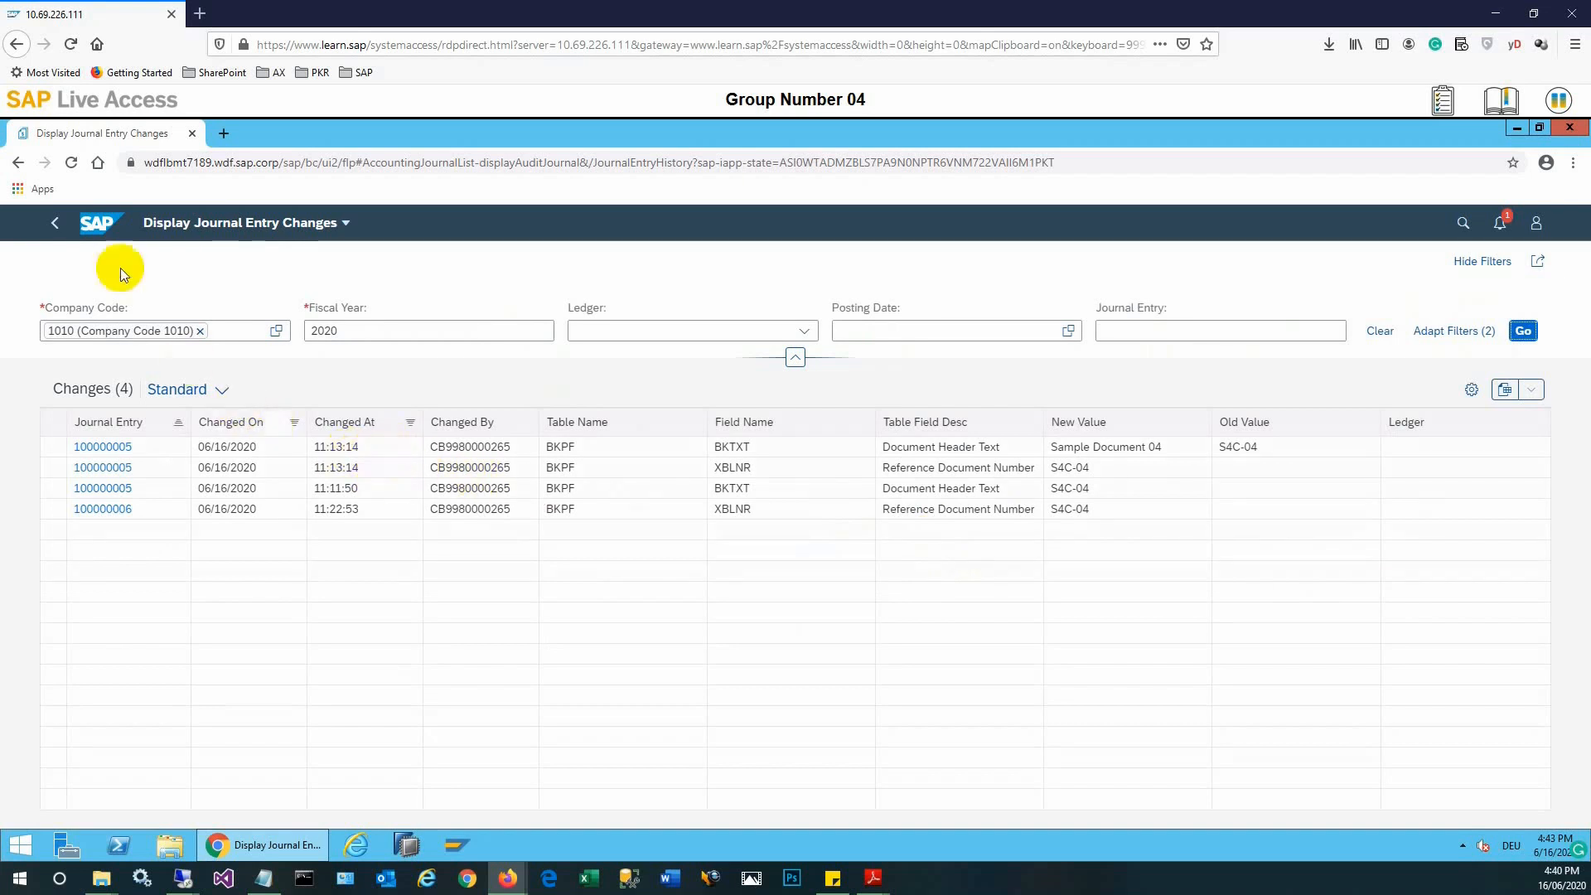
{"action": "left_click", "coordinate": [101, 222]}
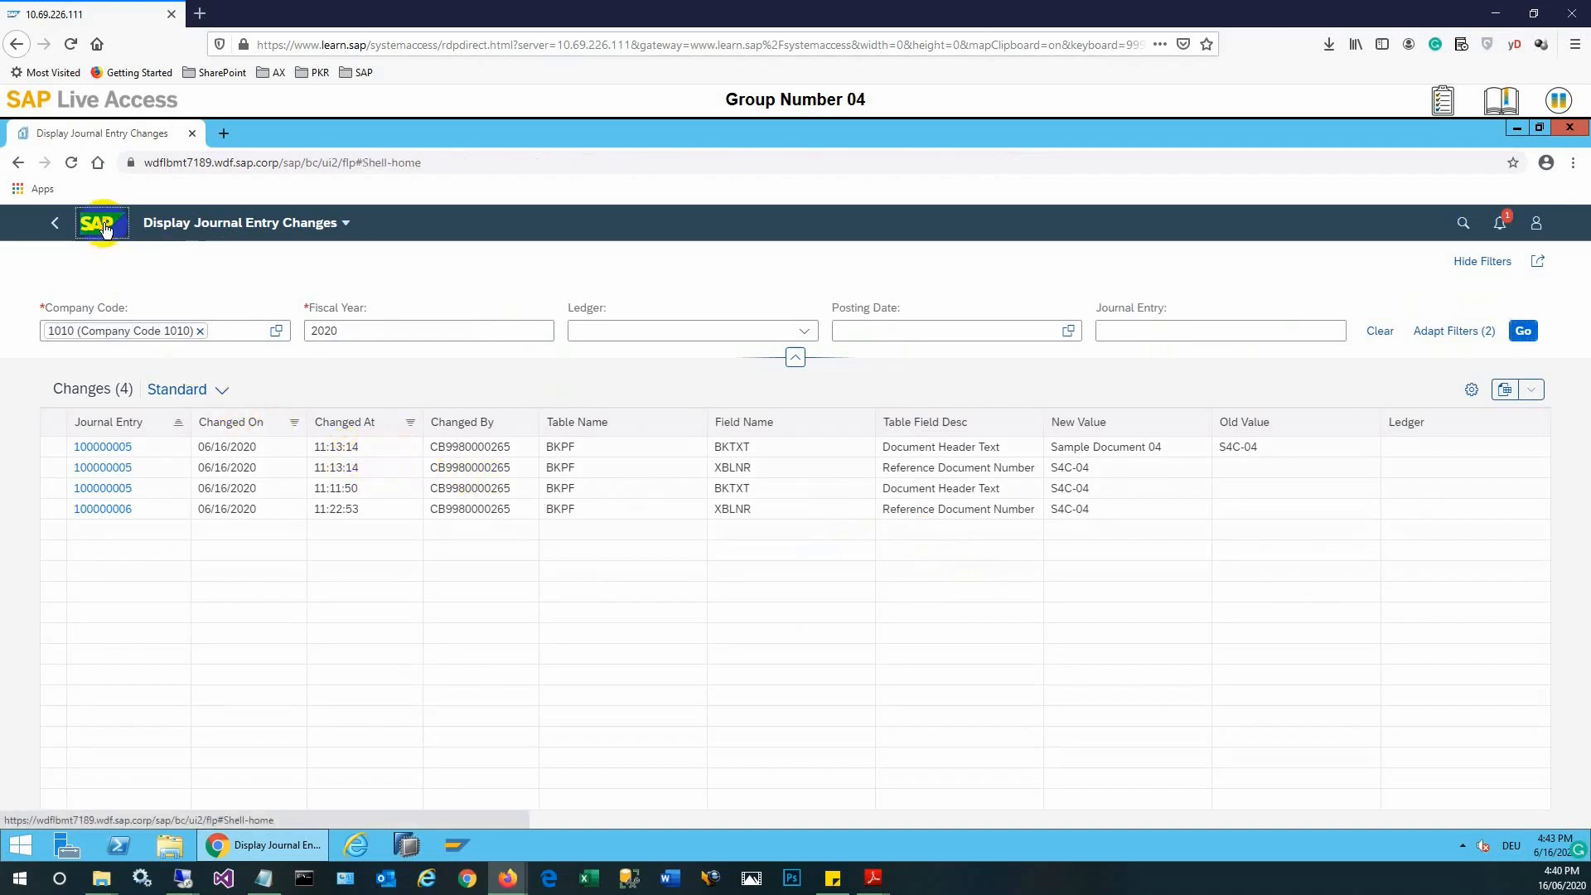